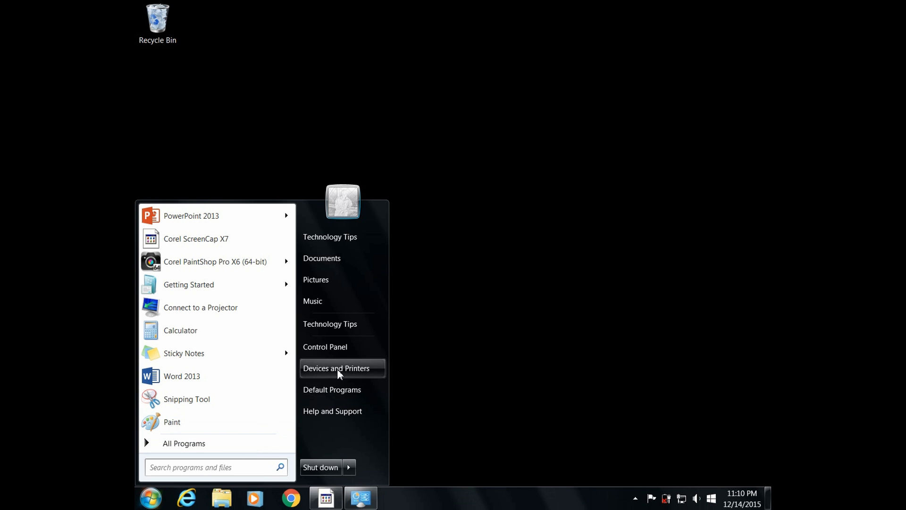
Step: Bring up Devices and Printers from the Start menu
left_click(336, 368)
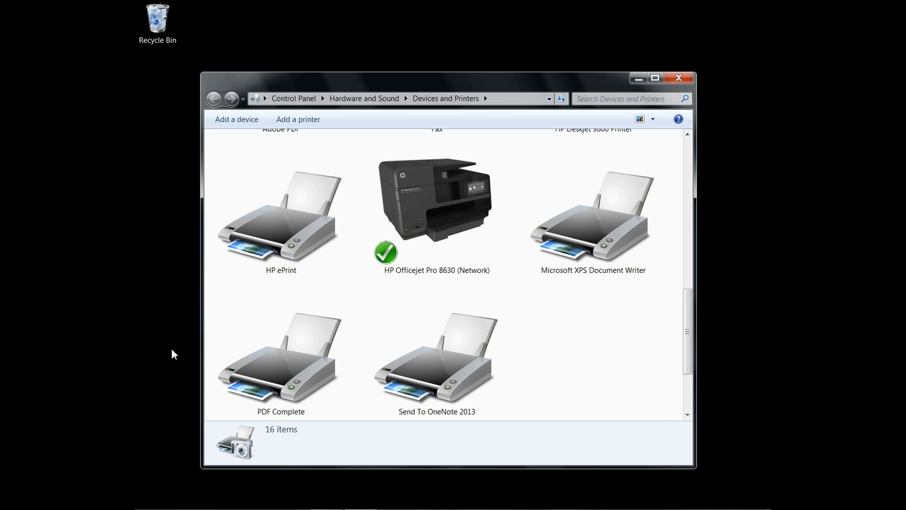
Step: Select the HP Officejet Pro 8630 (Network) default printer so its toolbar commands appear
left_click(437, 356)
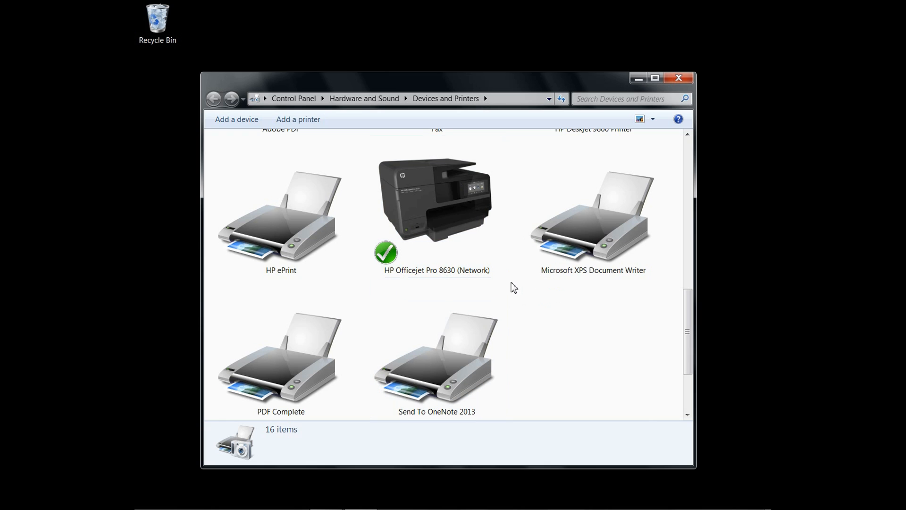
mouse_move(515, 295)
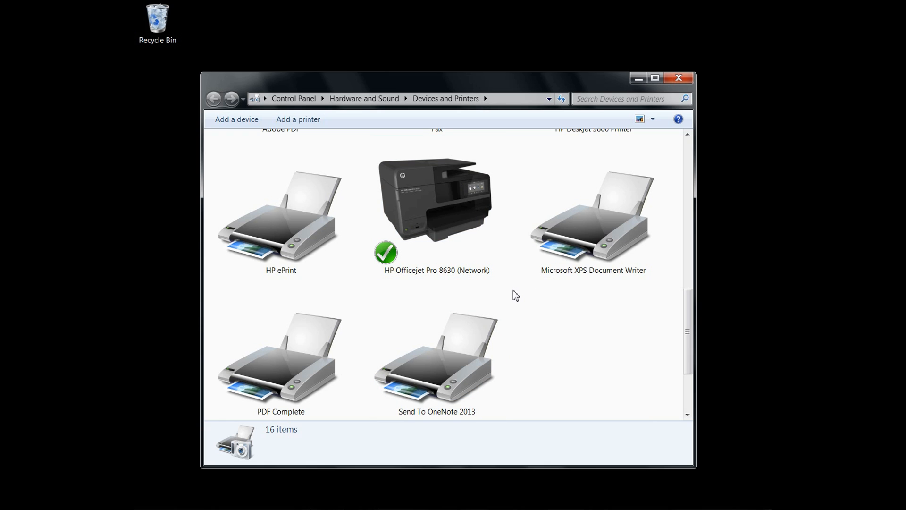
mouse_move(512, 293)
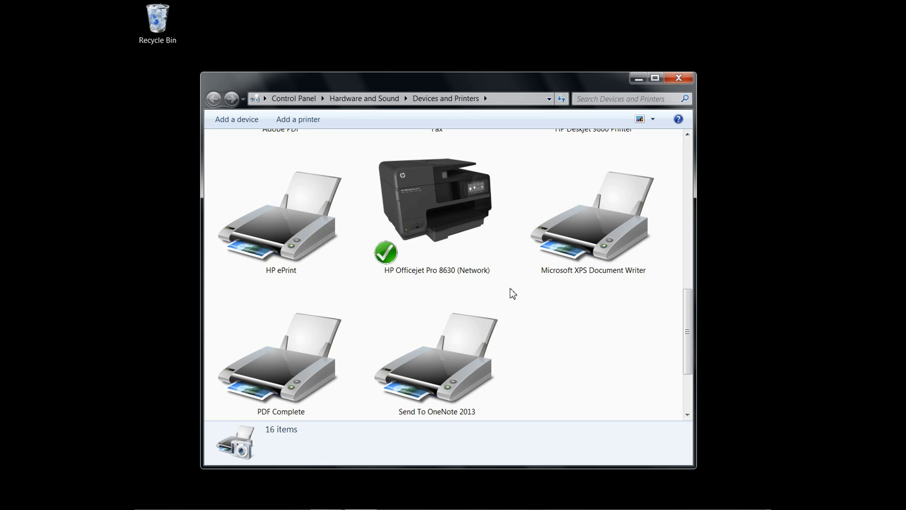
left_click(457, 202)
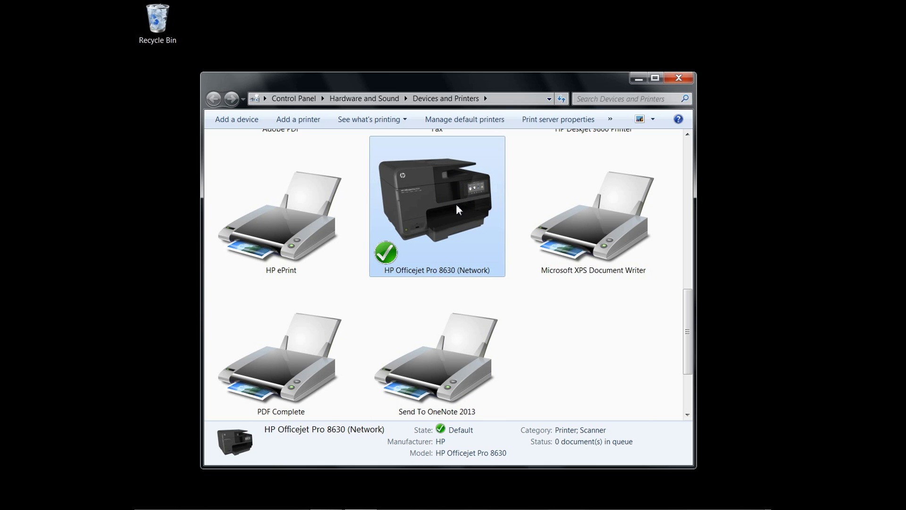
mouse_move(556, 119)
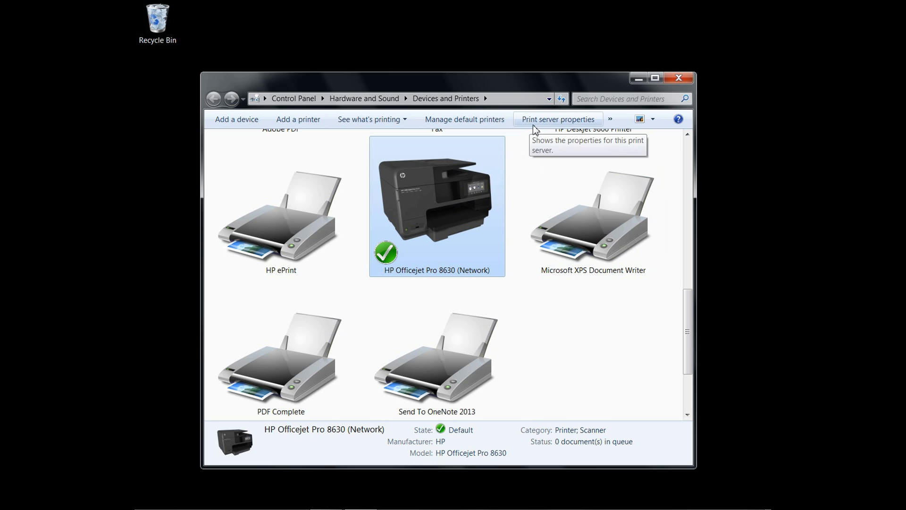
mouse_move(563, 125)
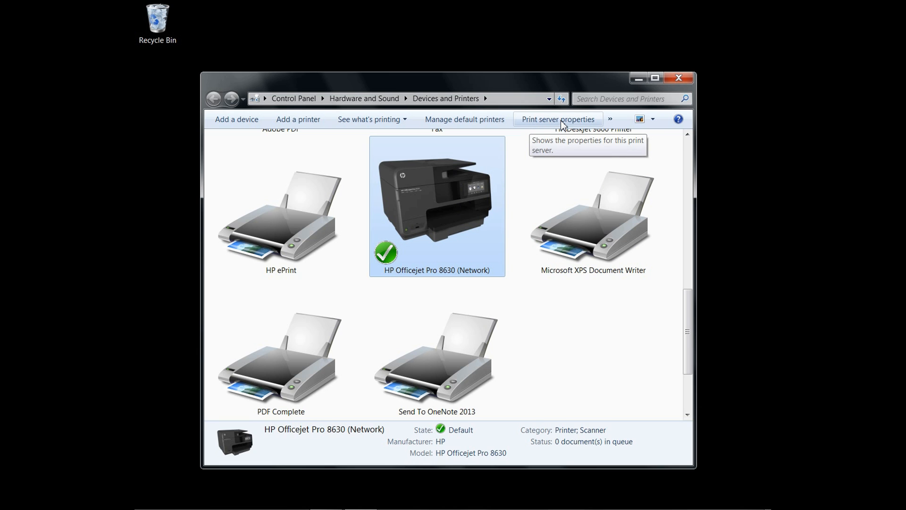
Step: Show Print Server Properties for TECHTIPS with its Forms list (10x11 etc.)
left_click(557, 119)
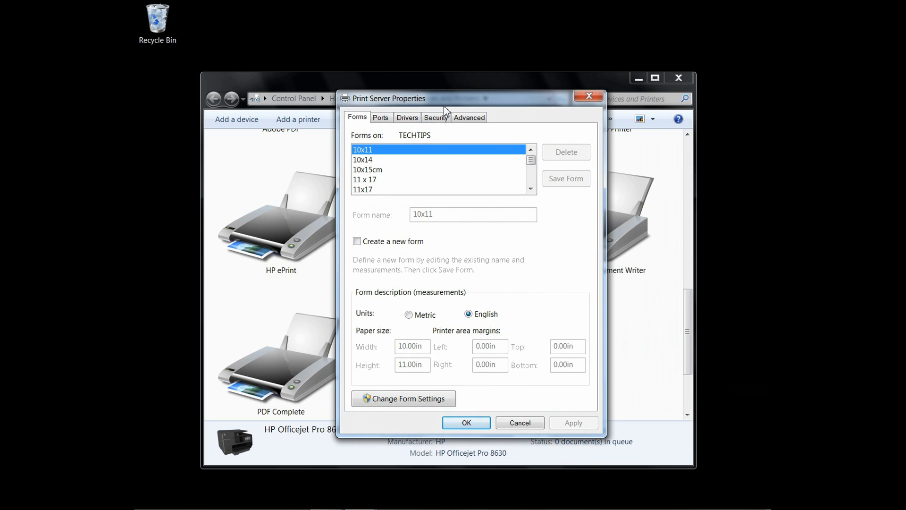
mouse_move(363, 128)
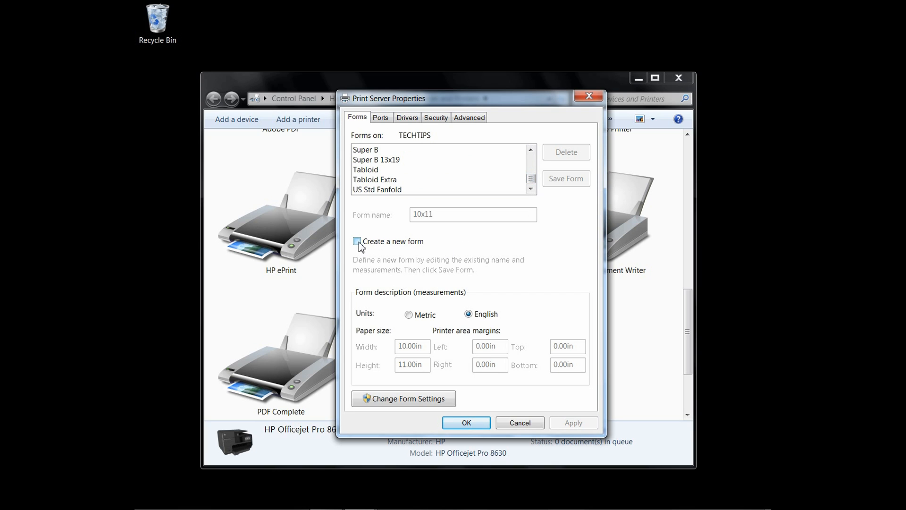
Step: Create a new form named 'Test Forms' with width 8 and height 9 inches
left_click(357, 241)
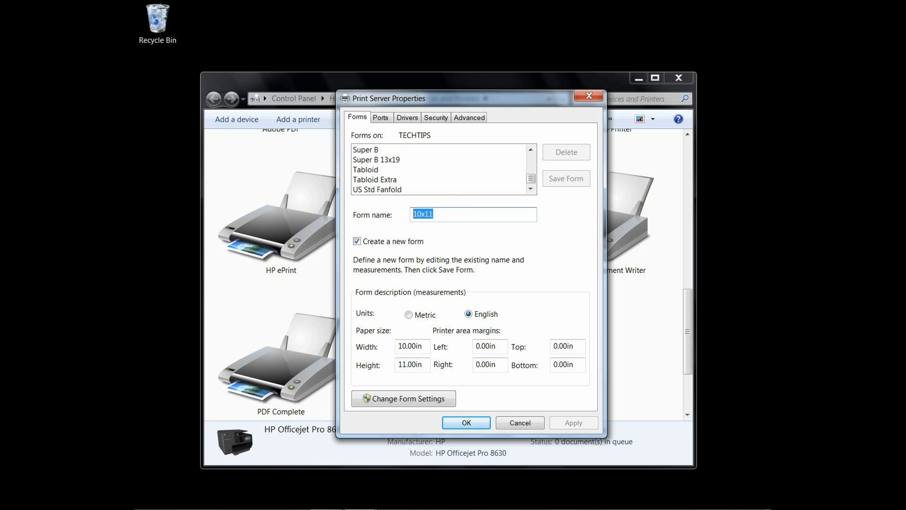
type("Test F")
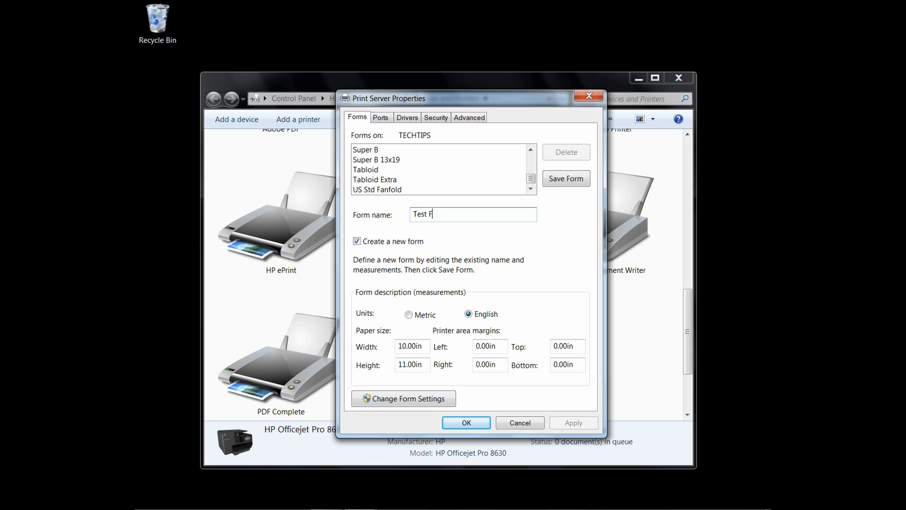
type("orms")
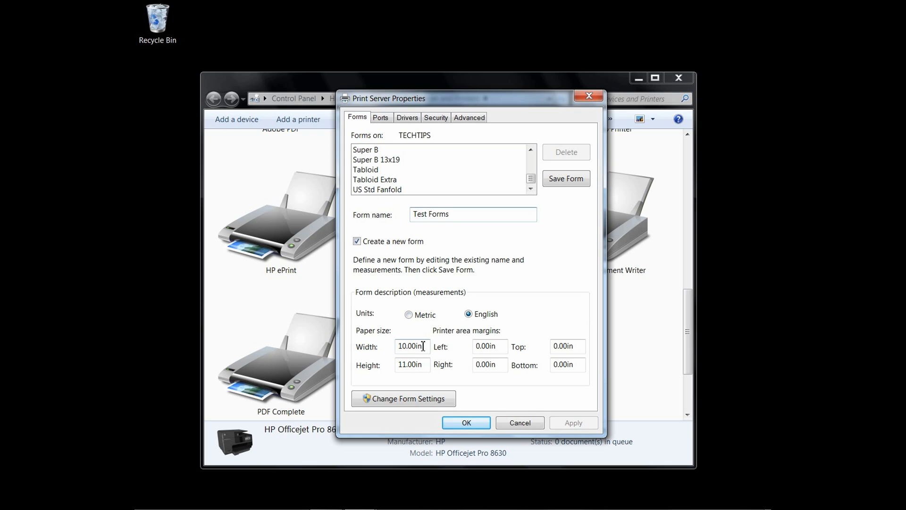
triple_click(411, 346)
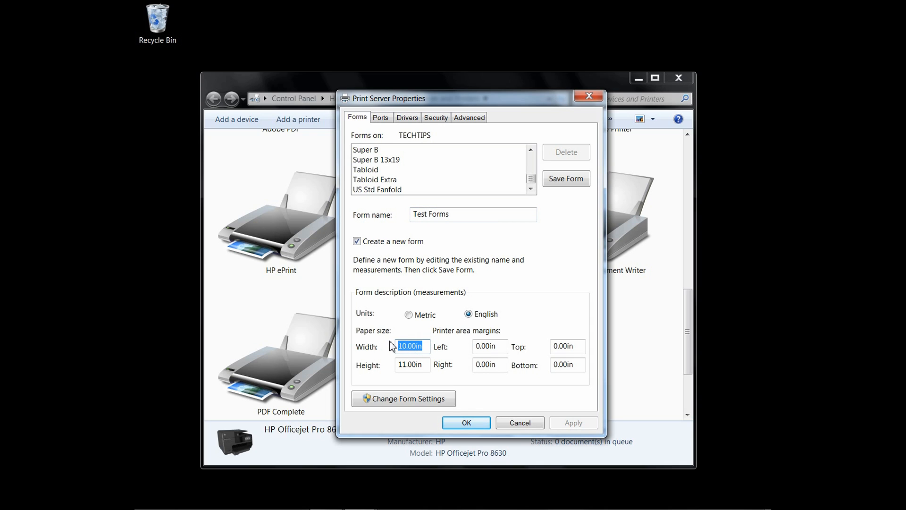
type("8")
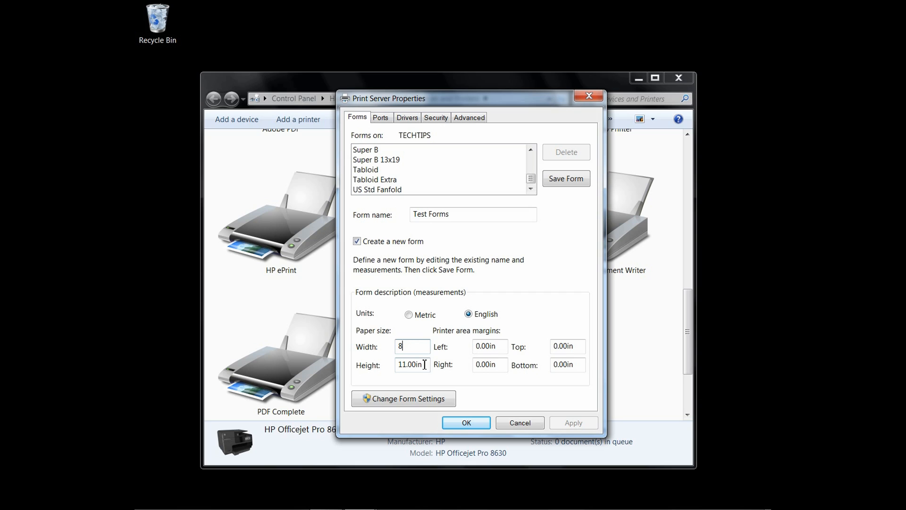
type("9")
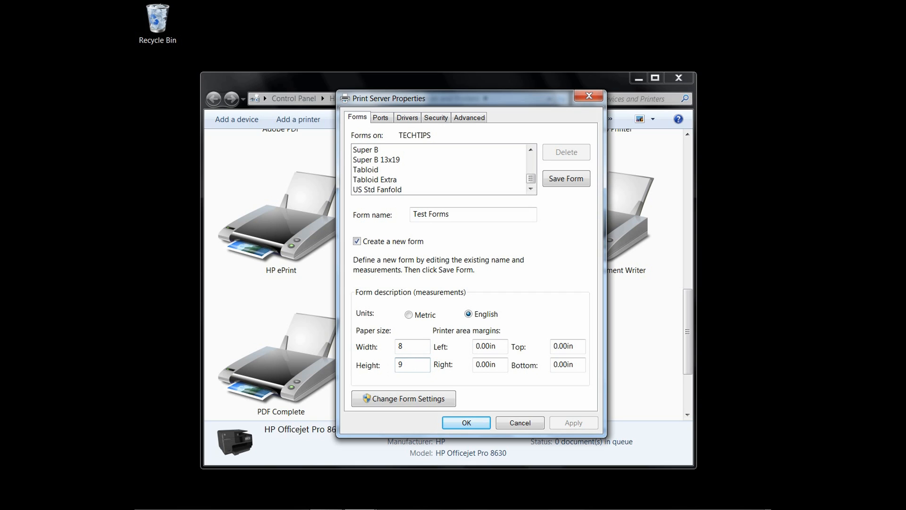
left_click(413, 365)
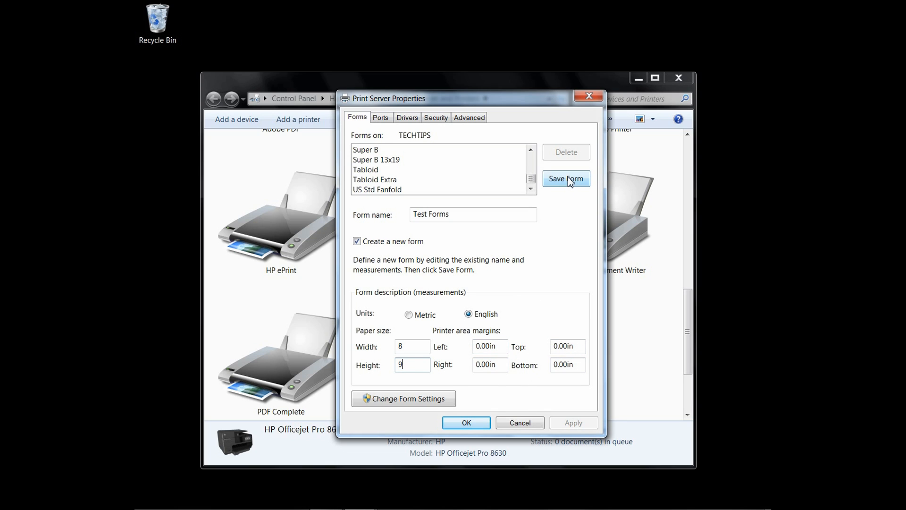
Step: Save the 8x9 'Test Forms' form, verify it in the list, and close server properties
left_click(565, 178)
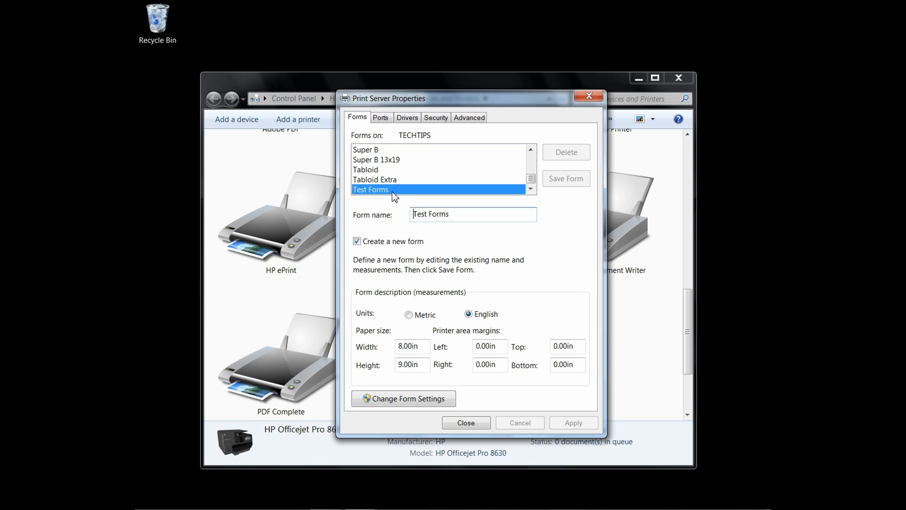
left_click(410, 347)
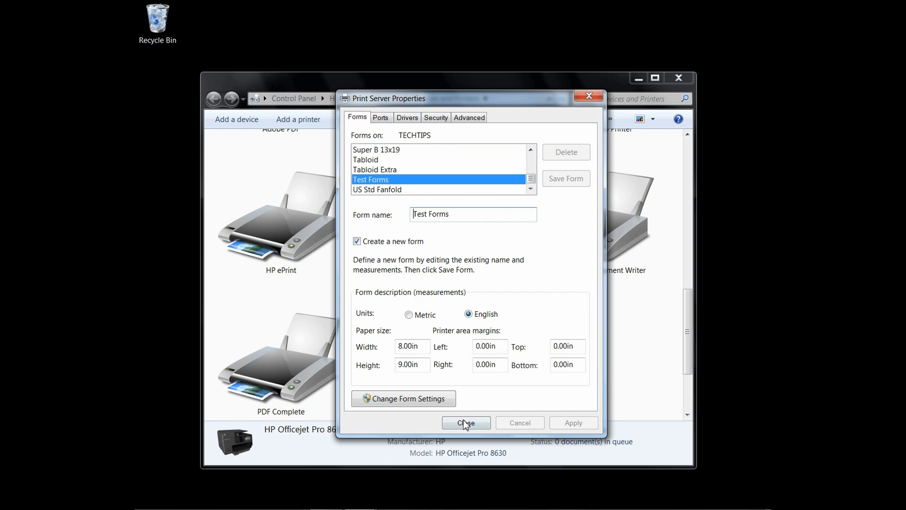
left_click(466, 423)
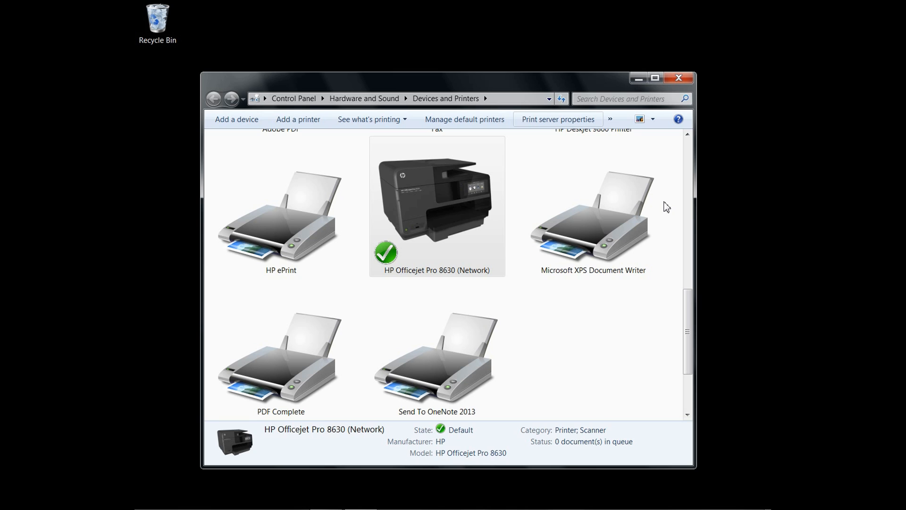
mouse_move(619, 193)
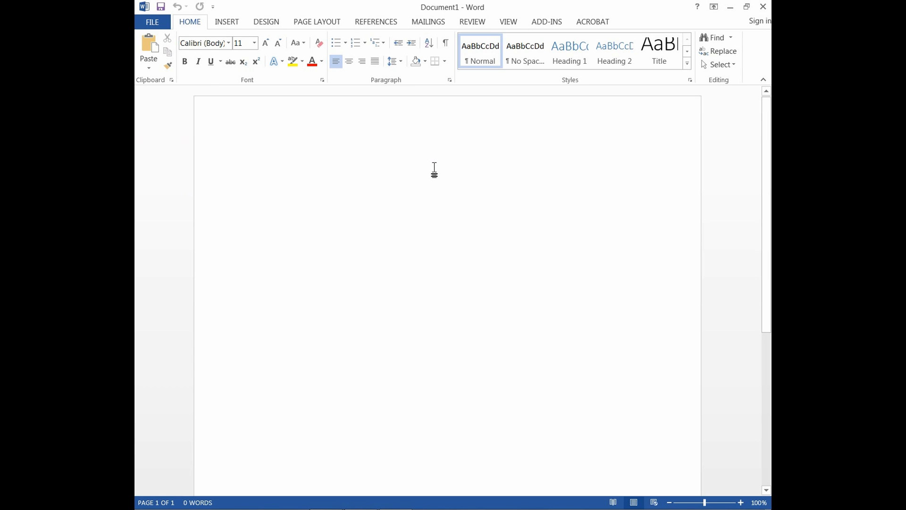
Step: Place the insertion point in the blank Document1 page in Word 2013
left_click(317, 22)
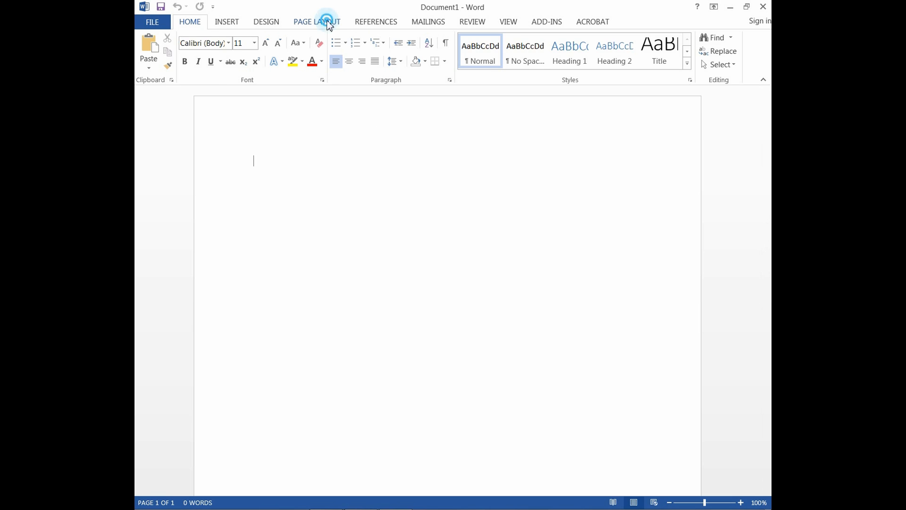
Step: Choose the Test Forms paper size from Page Layout's Size list
left_click(317, 22)
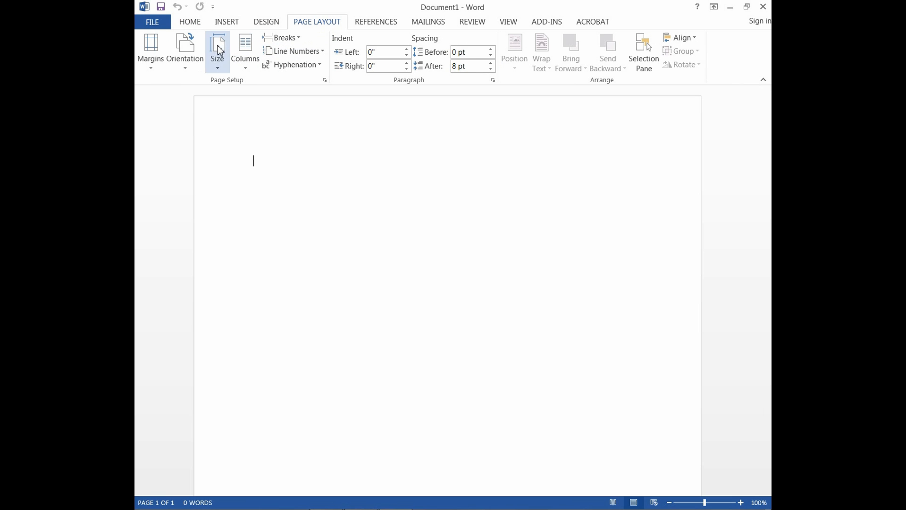
left_click(217, 49)
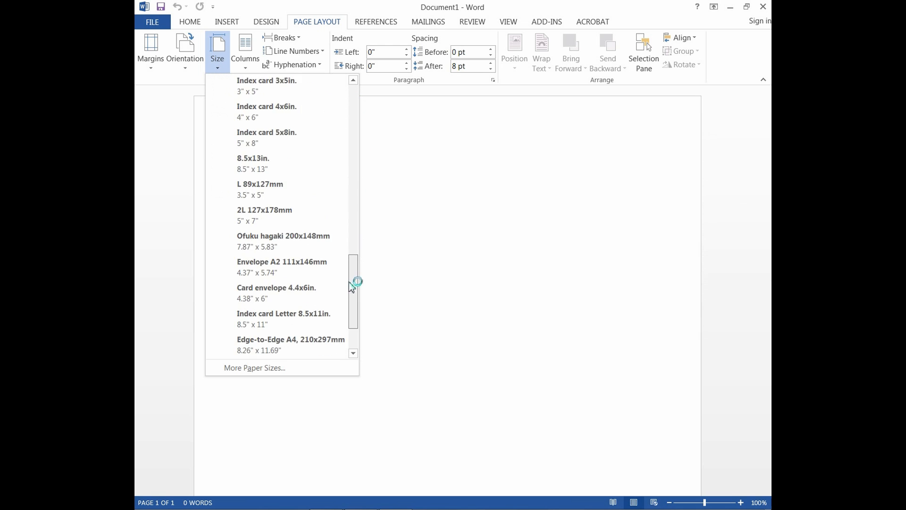
scroll("down", 3)
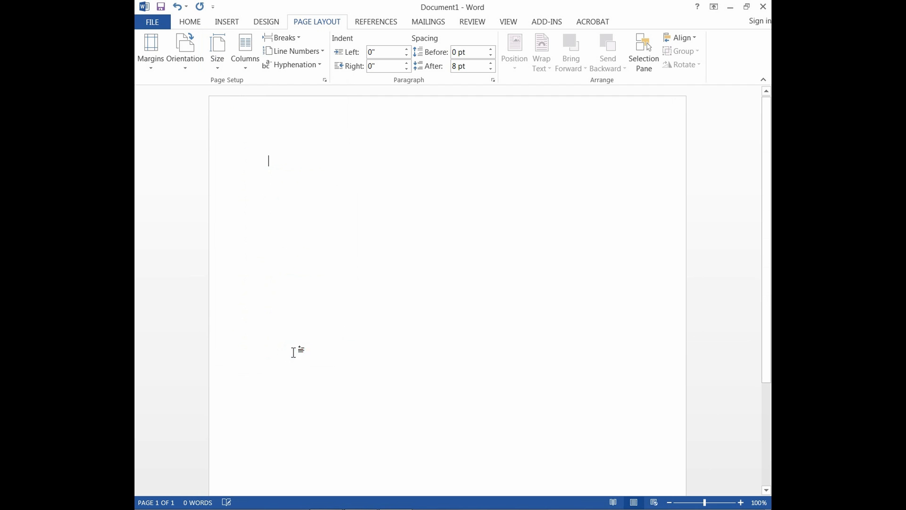
mouse_move(520, 196)
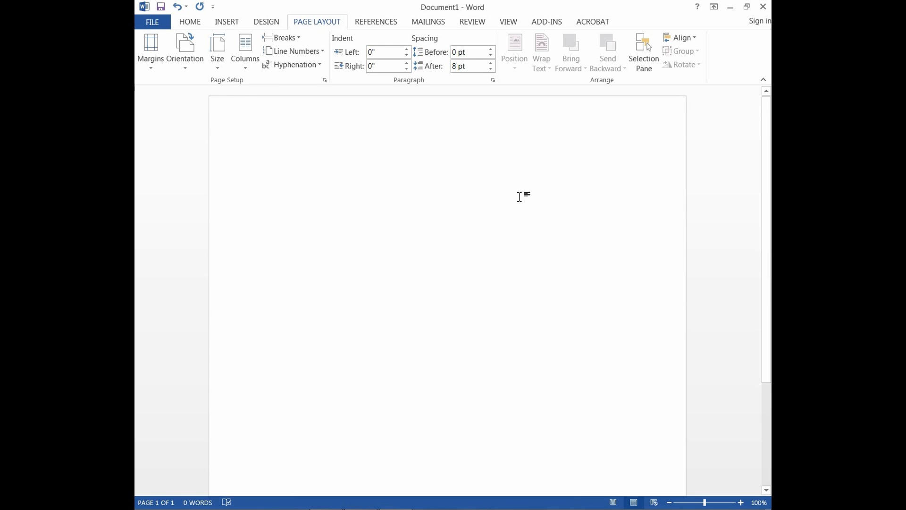
left_click(268, 160)
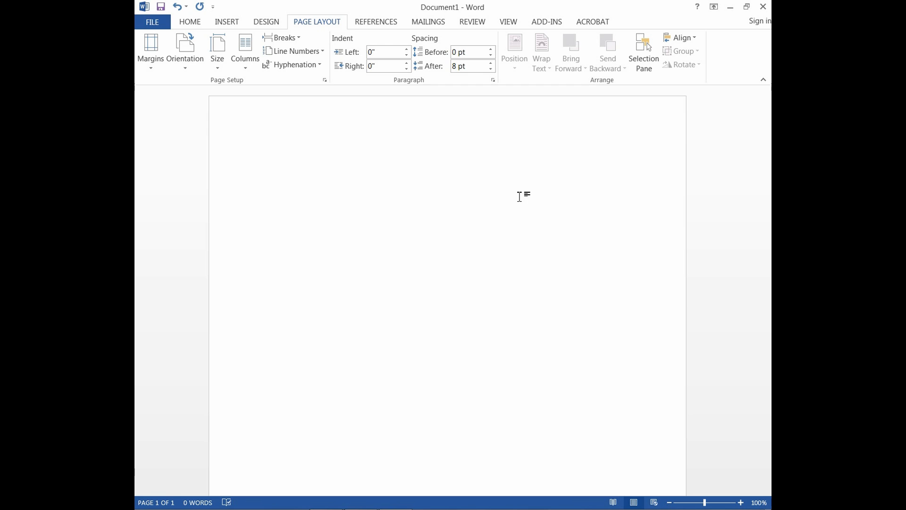
left_click(268, 160)
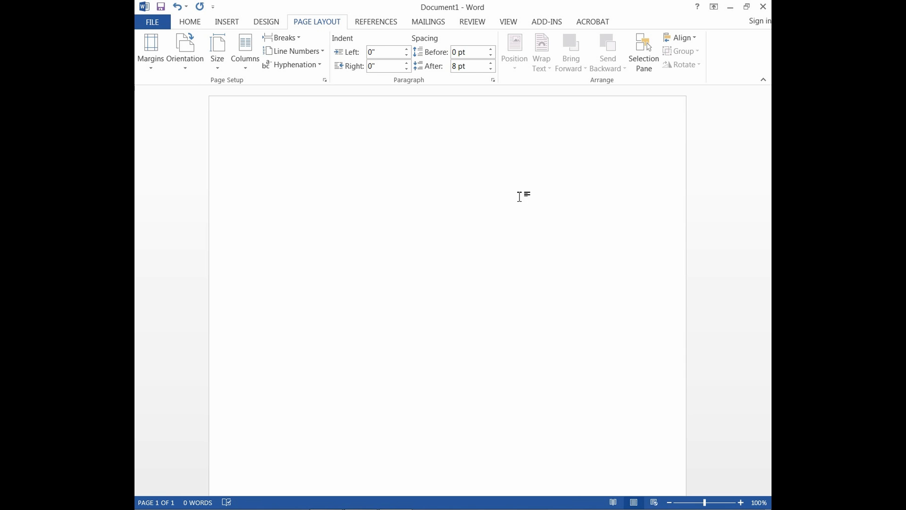
left_click(268, 160)
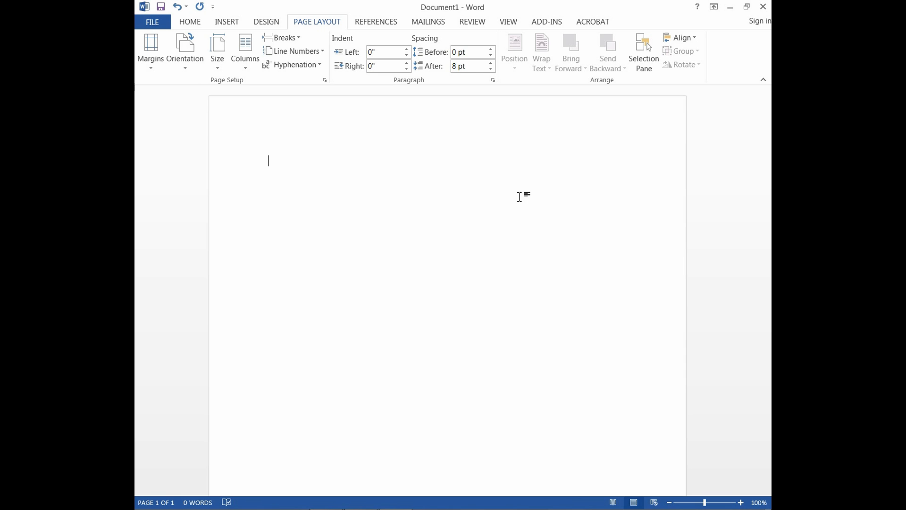